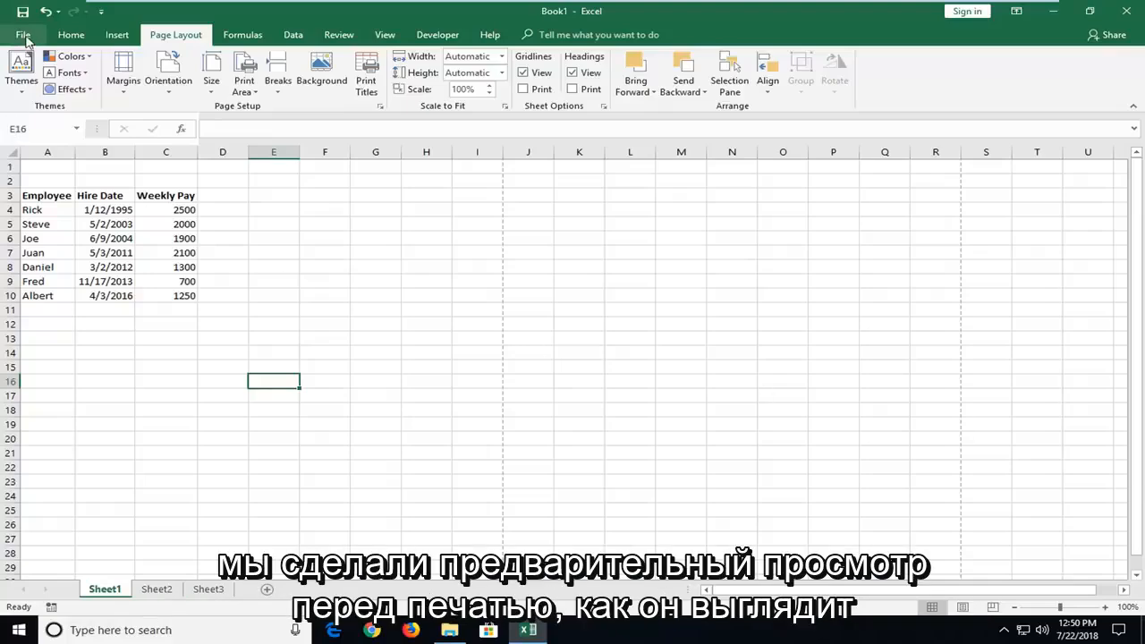
Open the print preview of the Employee hire-date and weekly-pay table
left_click(23, 34)
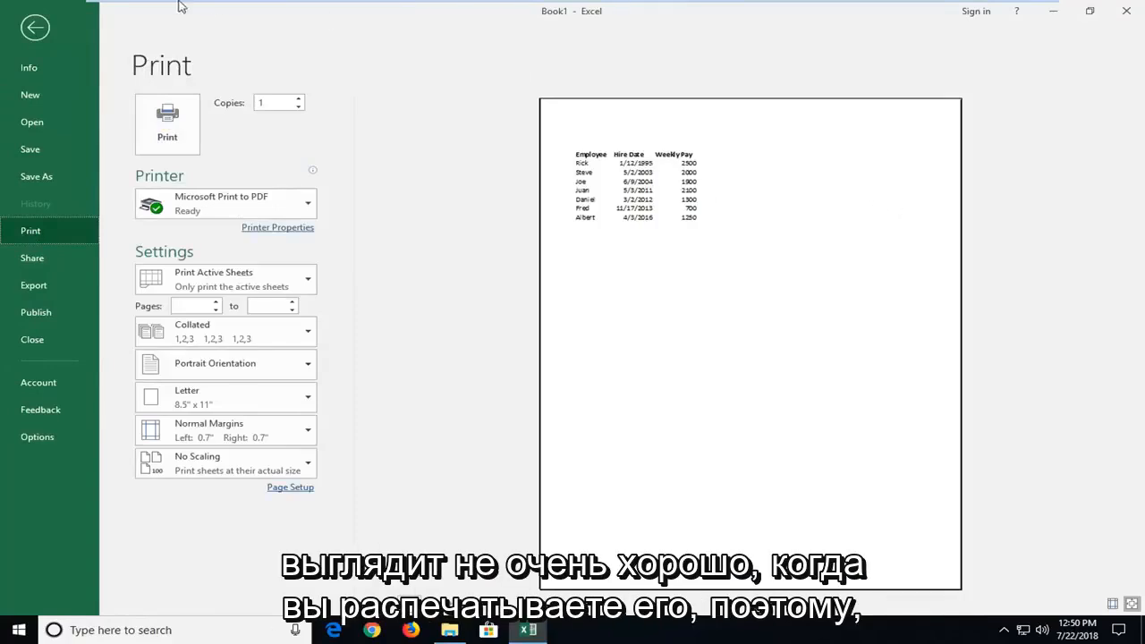
mouse_move(611, 351)
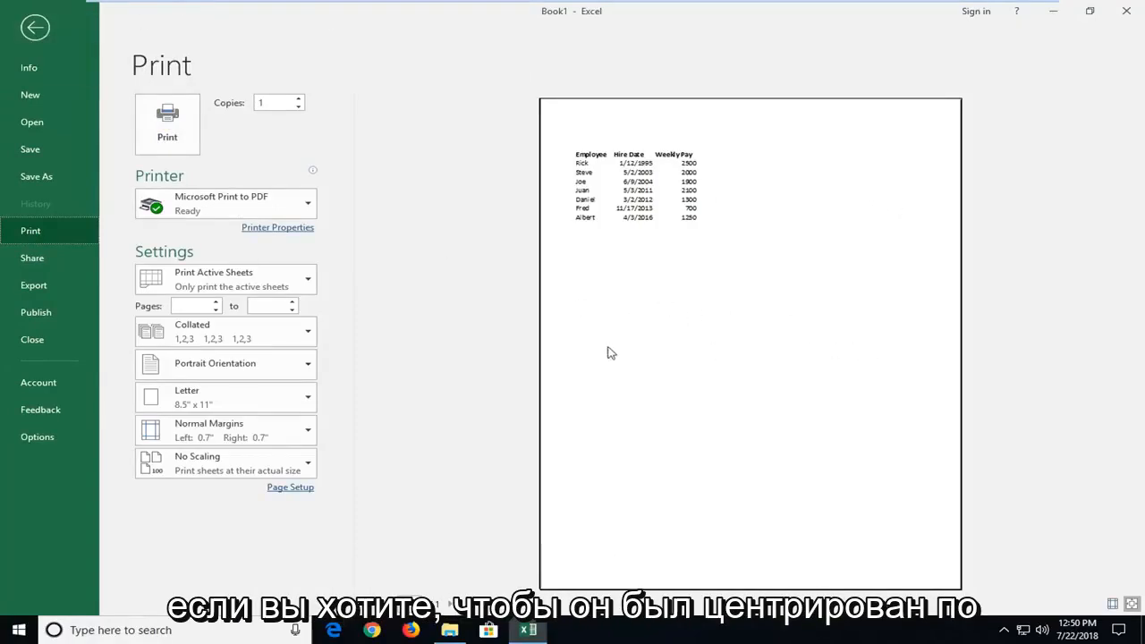
Tick Center on page Horizontally in Custom Margins and apply it
left_click(35, 27)
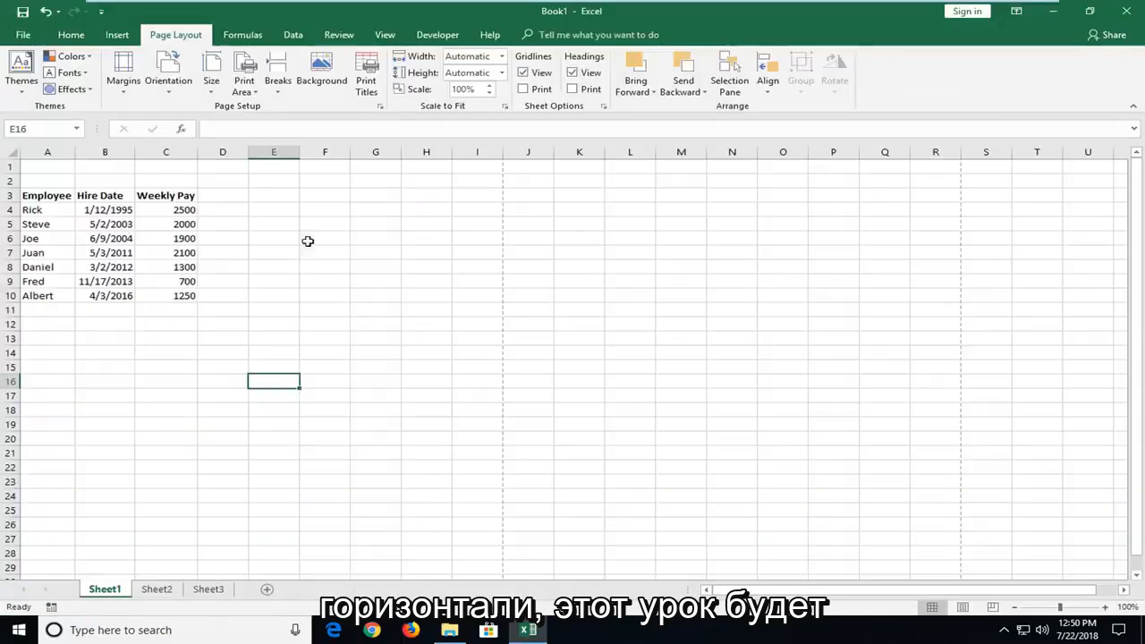
mouse_move(446, 322)
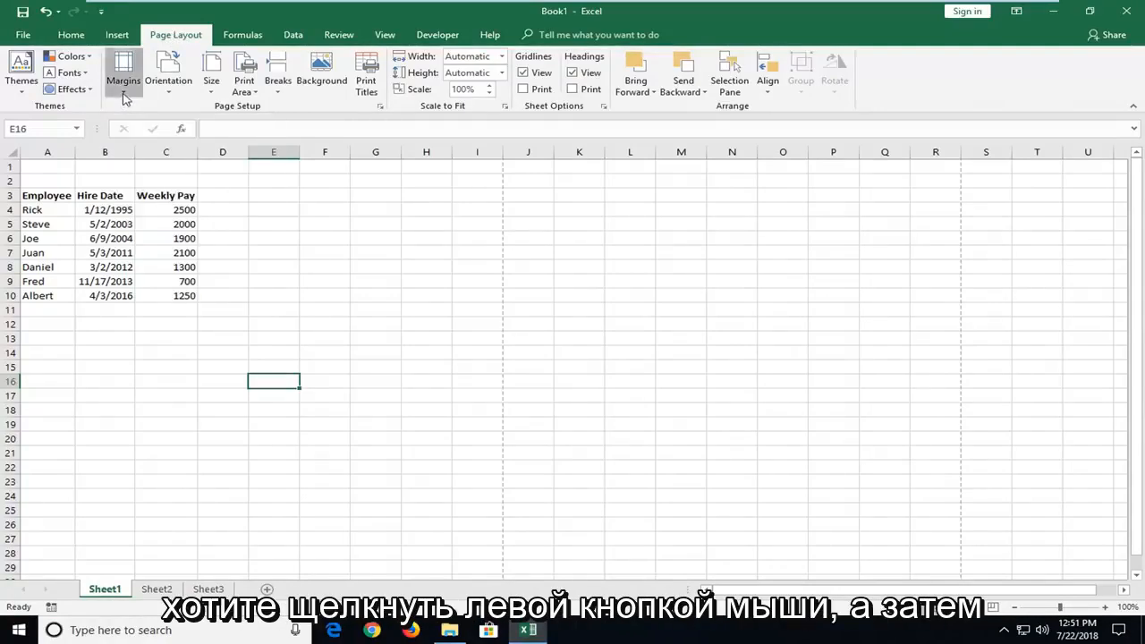
left_click(123, 76)
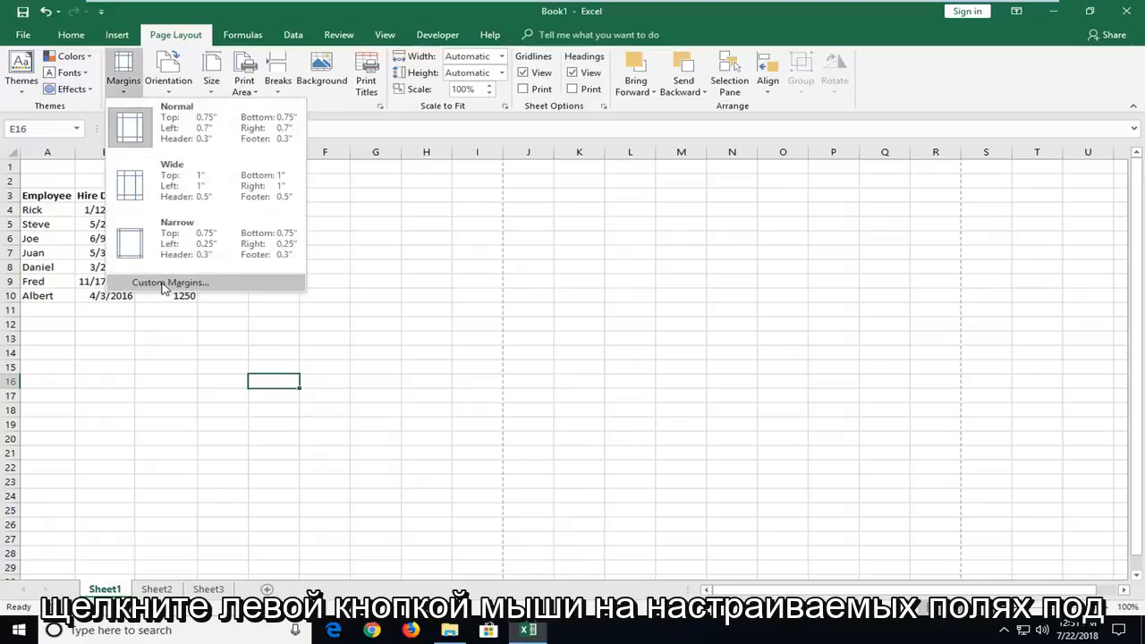
left_click(170, 282)
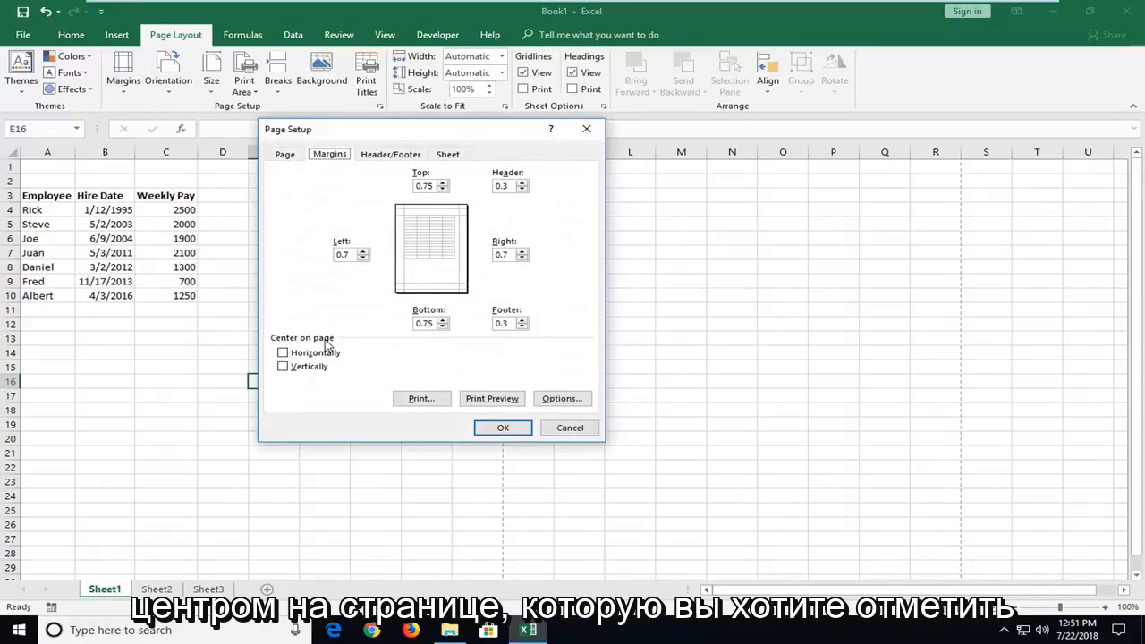
left_click(283, 352)
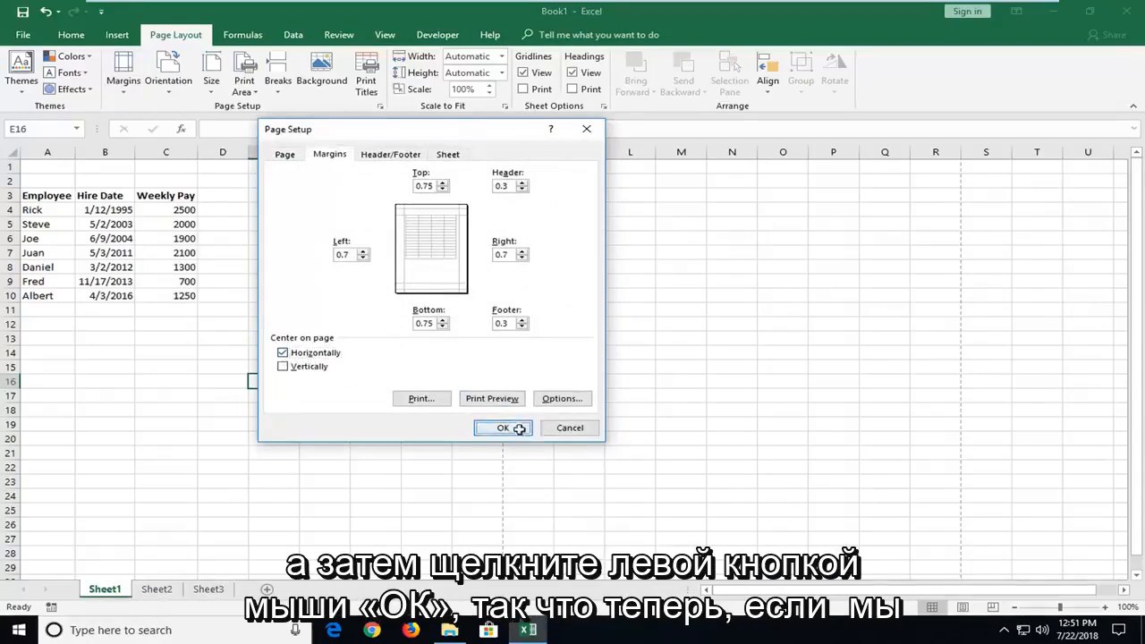
left_click(503, 428)
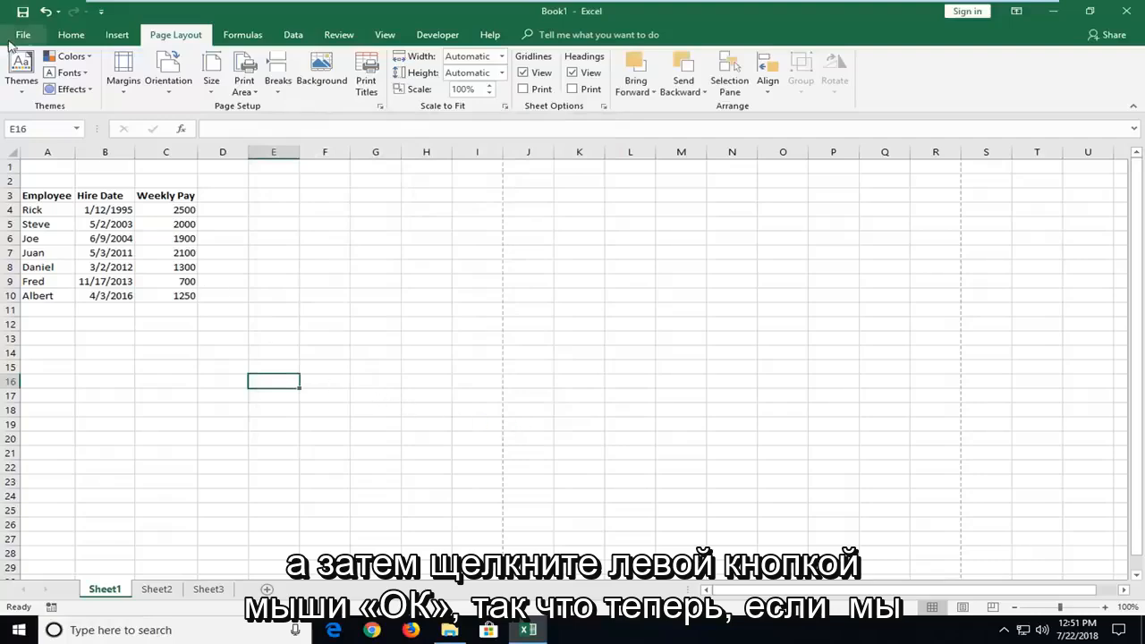
left_click(23, 34)
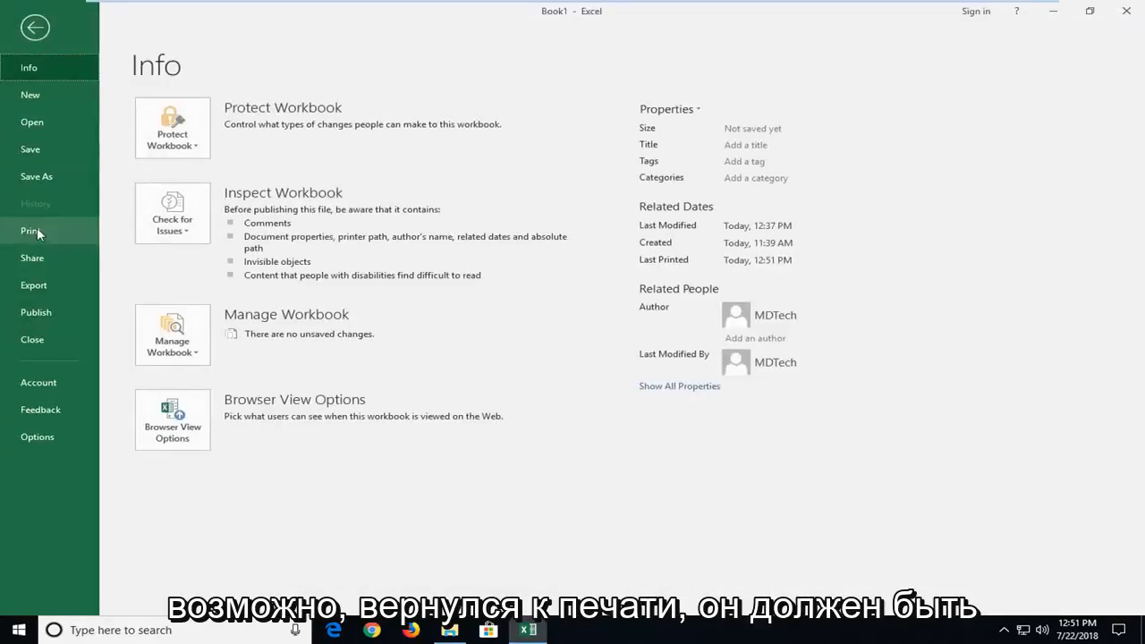
left_click(30, 230)
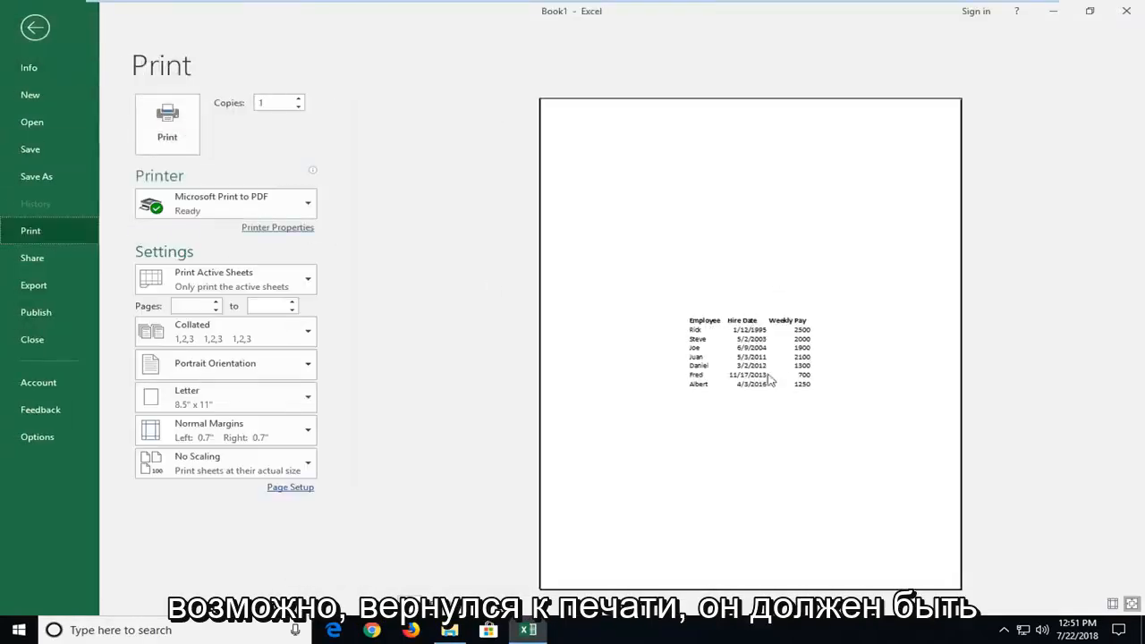
left_click(35, 27)
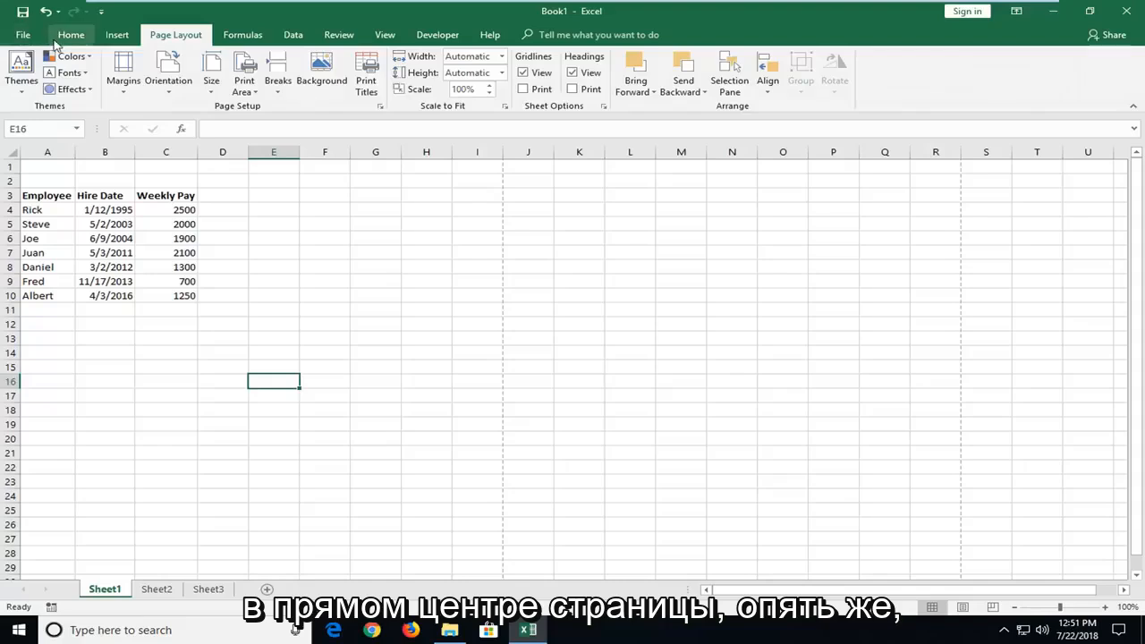
mouse_move(309, 163)
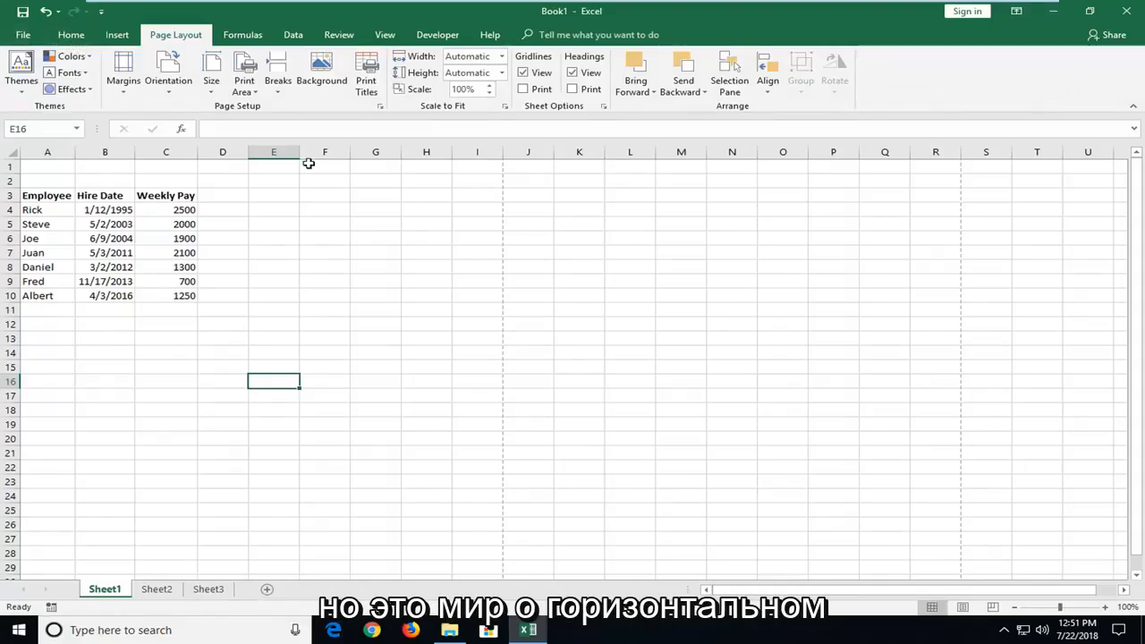